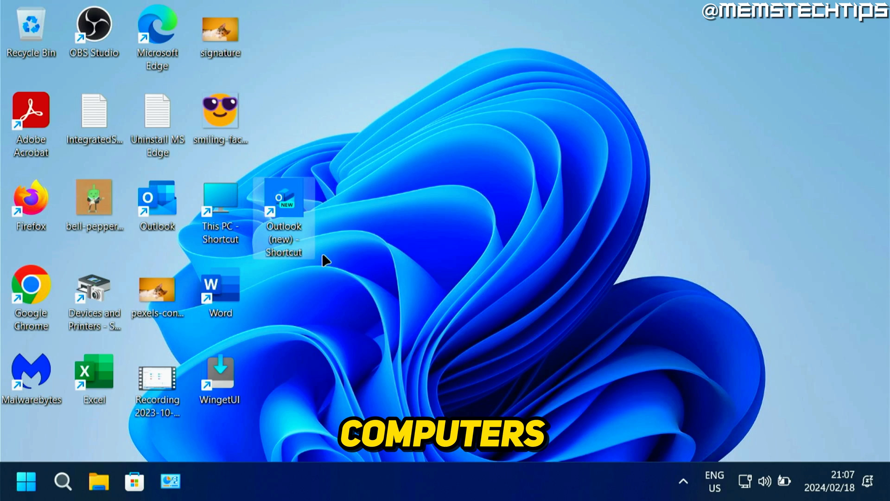
pyautogui.moveTo(349, 176)
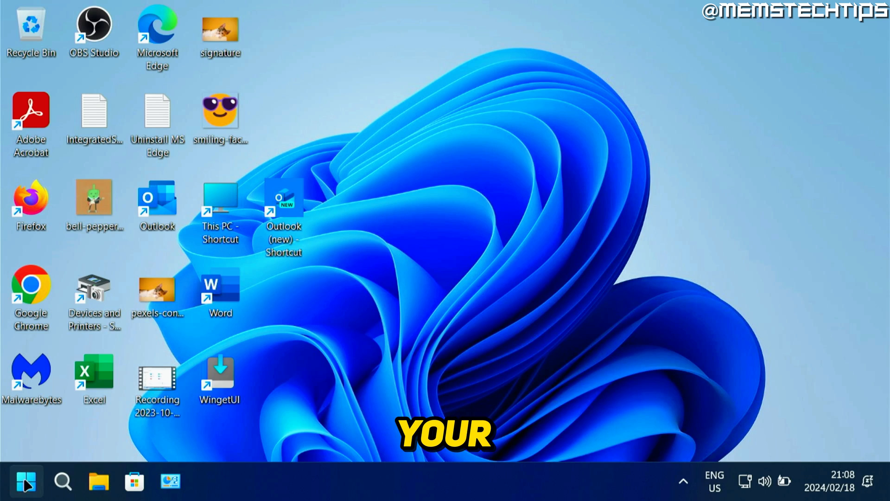
# Show the Start menu's All apps list scrolled down to Outlook (new) in the O section.
pyautogui.click(25, 480)
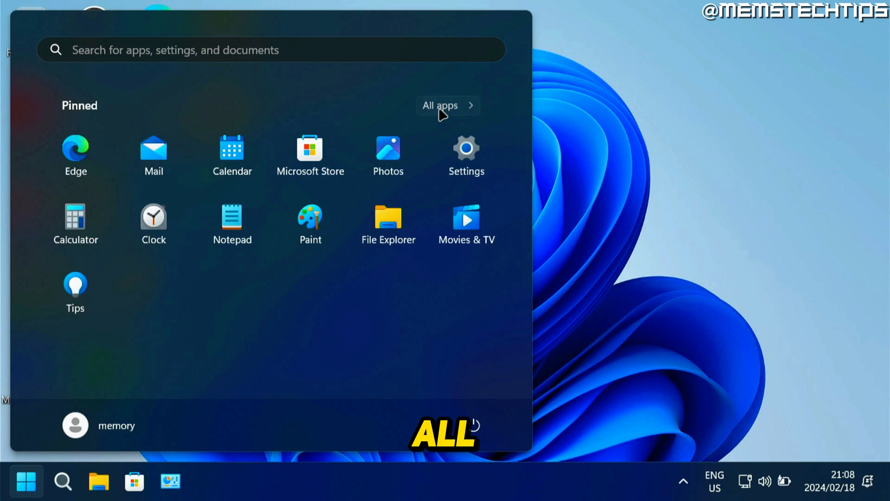
pyautogui.click(447, 106)
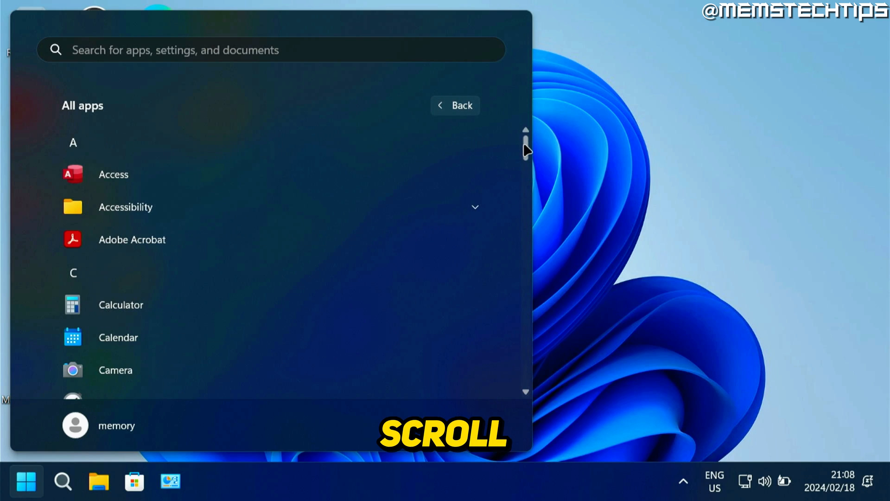
pyautogui.scroll(-3)
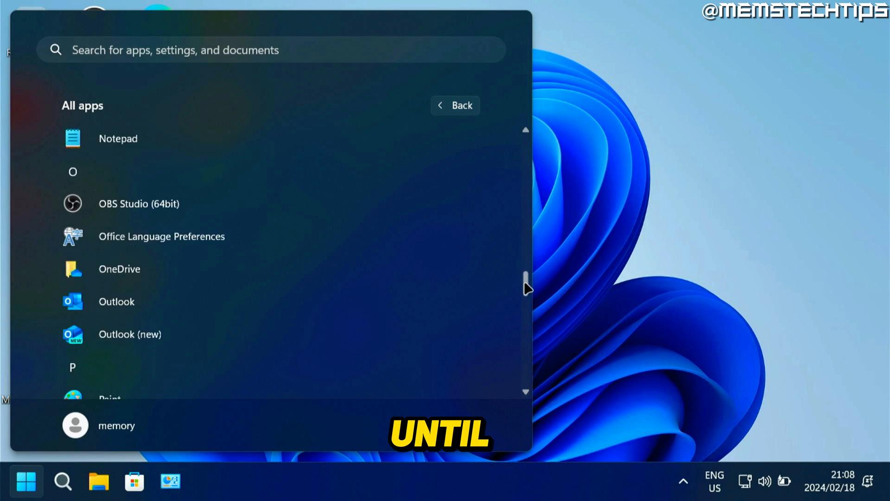
pyautogui.scroll(-3)
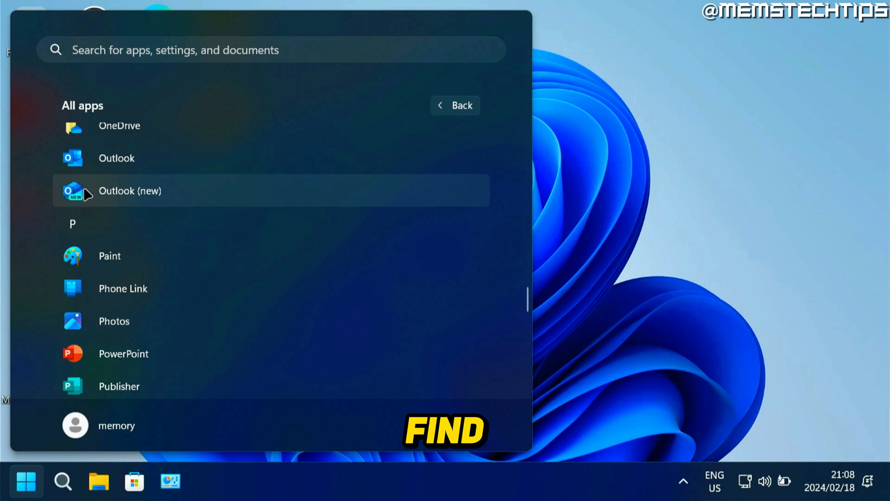
pyautogui.moveTo(129, 193)
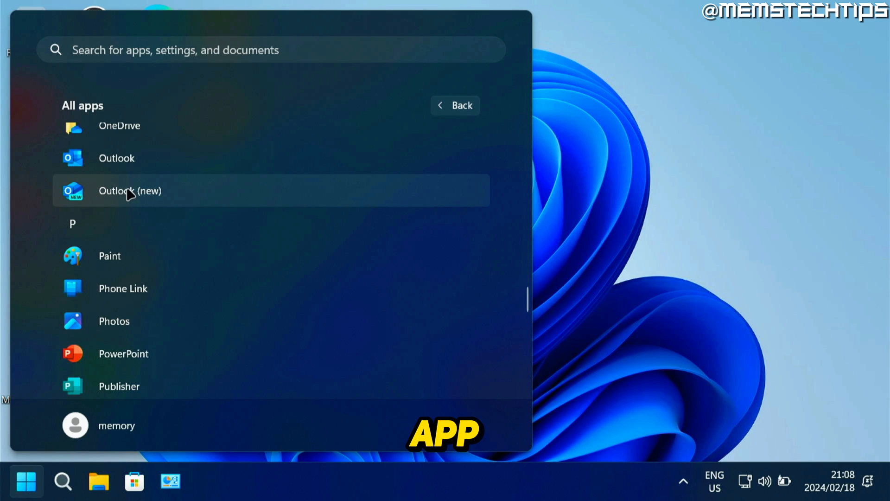
# Uninstall Outlook (new) from its right-click menu and confirm the removal.
pyautogui.rightClick(130, 191)
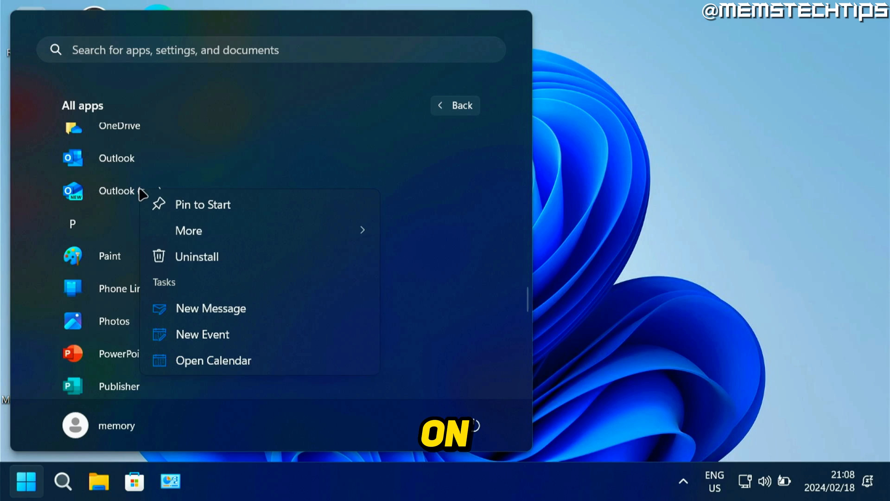
pyautogui.click(196, 256)
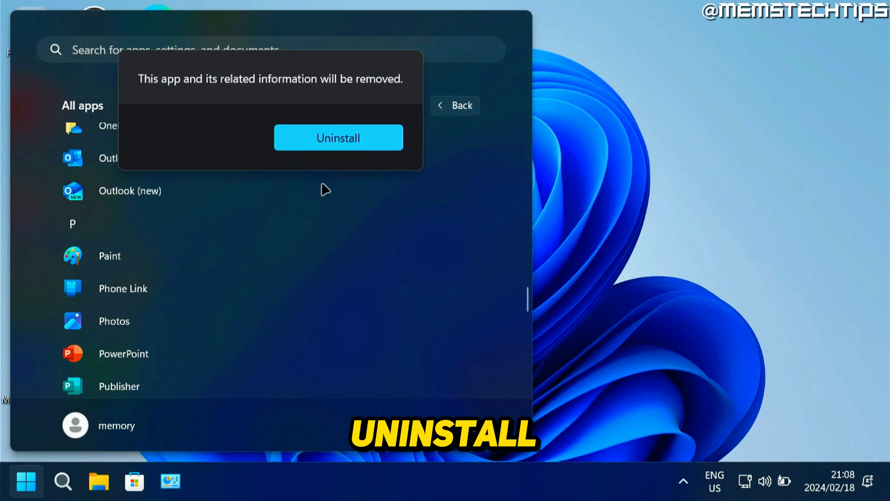
pyautogui.click(338, 138)
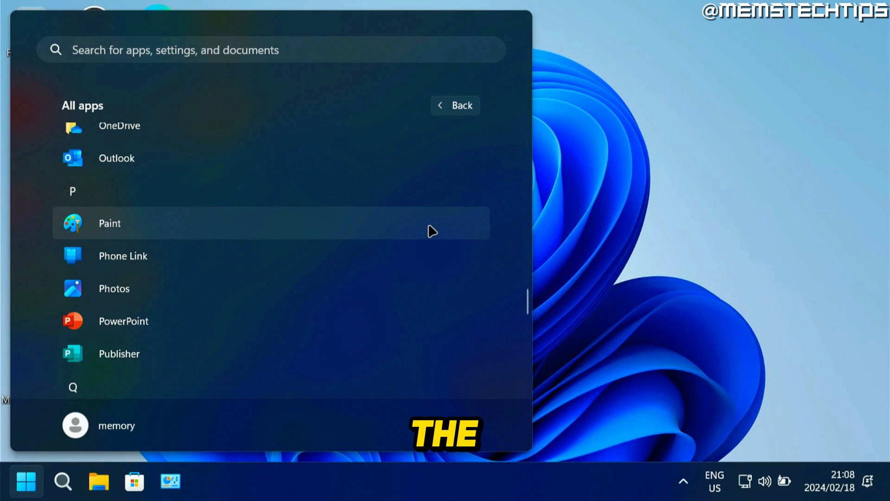
pyautogui.moveTo(668, 270)
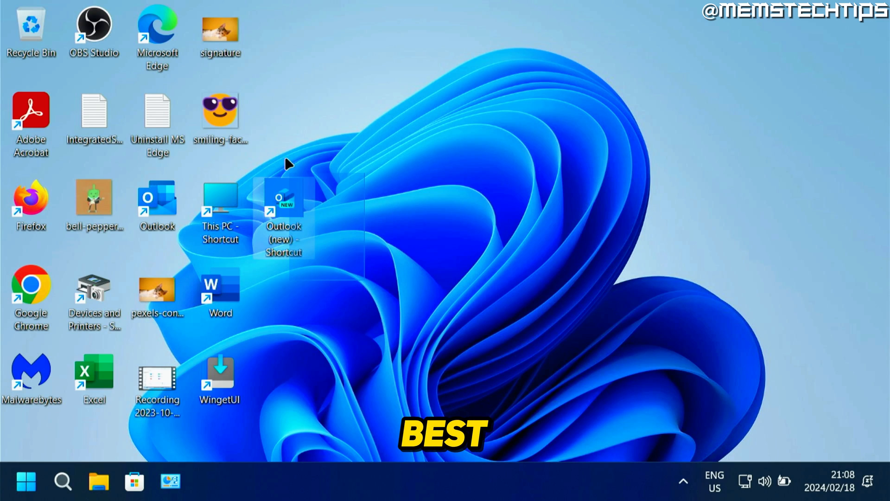
pyautogui.moveTo(149, 247)
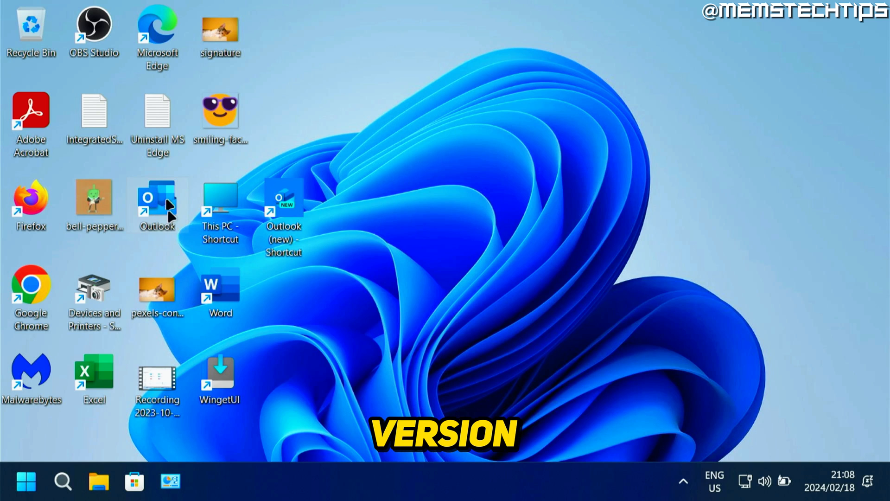
pyautogui.moveTo(157, 201)
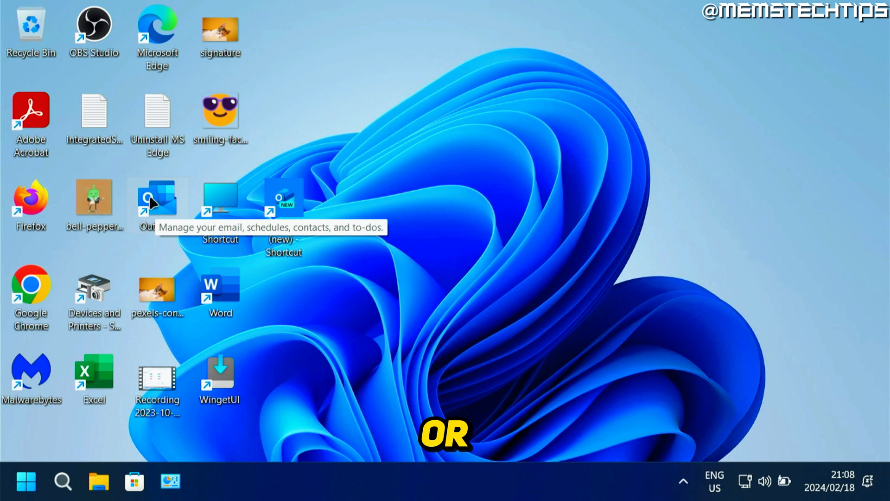